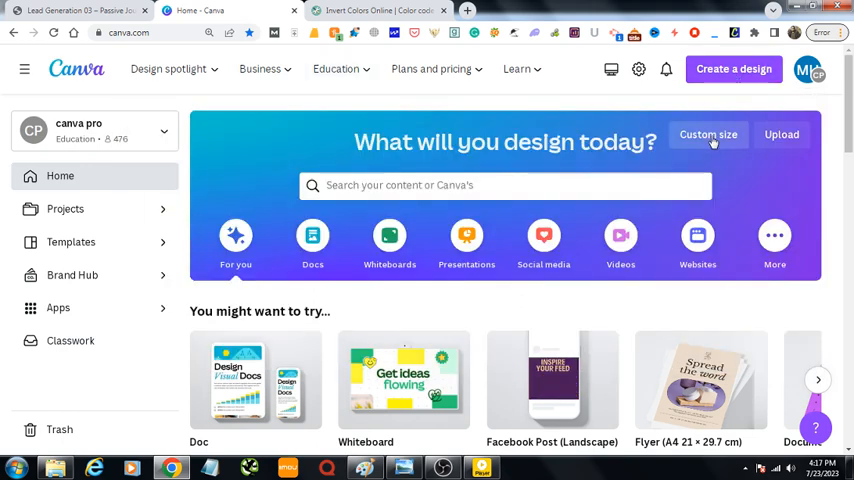
Step: Start a new blank custom-size design at the recent 1280 × 720 px size
{"action": "left_click", "coordinate": [708, 134]}
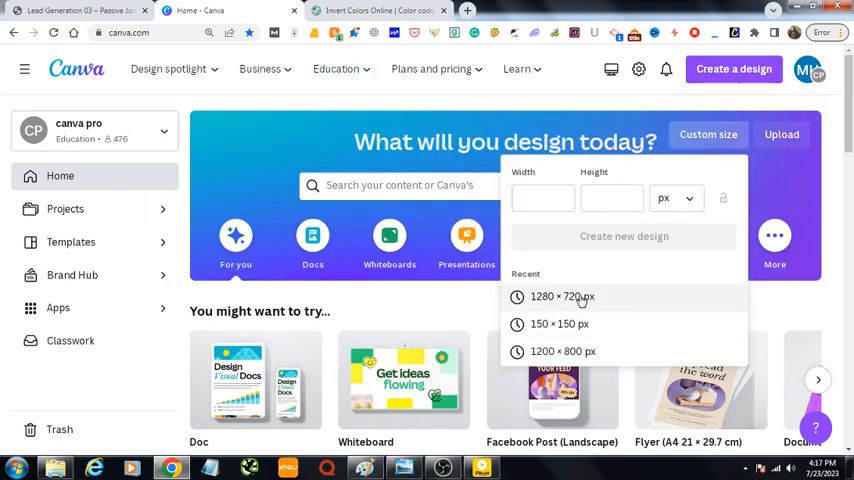
{"action": "left_click", "coordinate": [562, 296]}
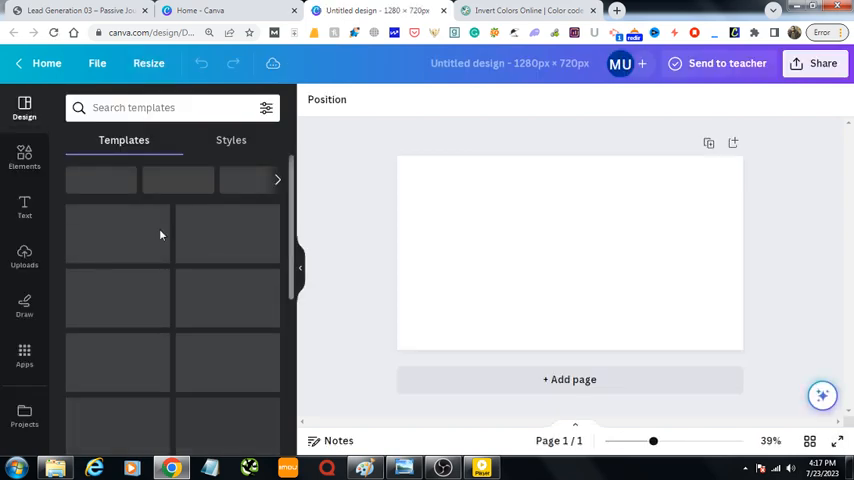
Step: Add the heart sunglasses graphic from Recently used elements and select it on the page
{"action": "left_click", "coordinate": [24, 156]}
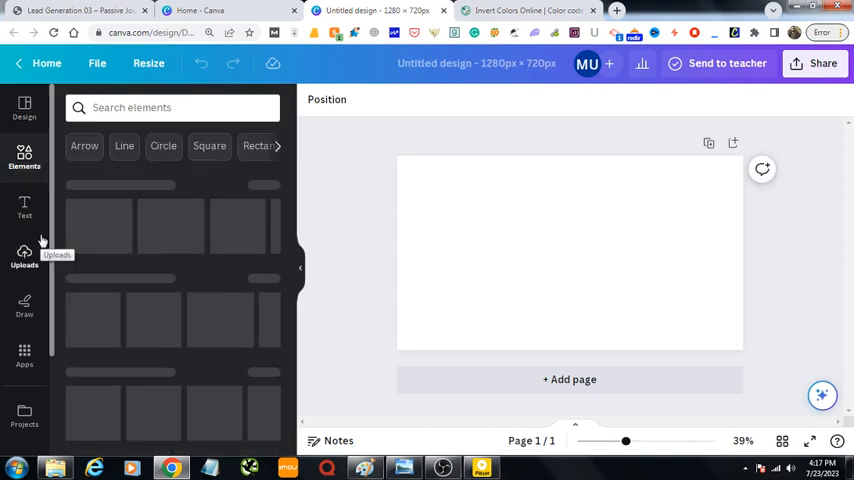
{"action": "left_click", "coordinate": [24, 158]}
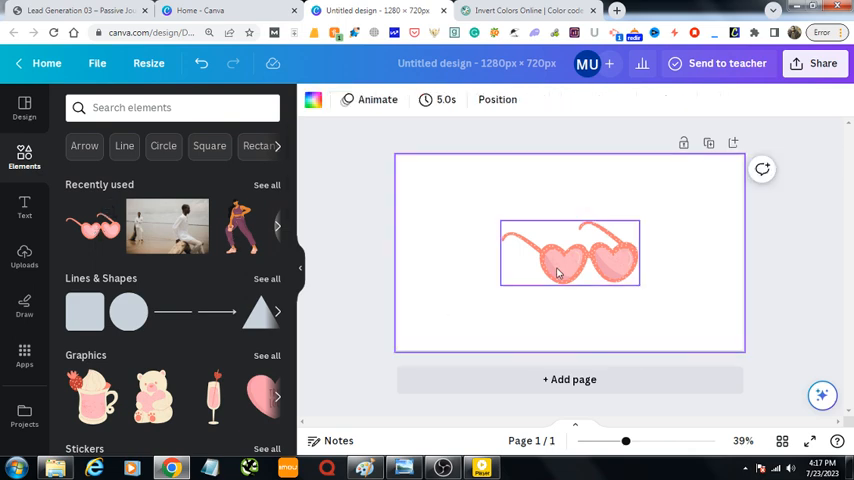
{"action": "left_click", "coordinate": [570, 252]}
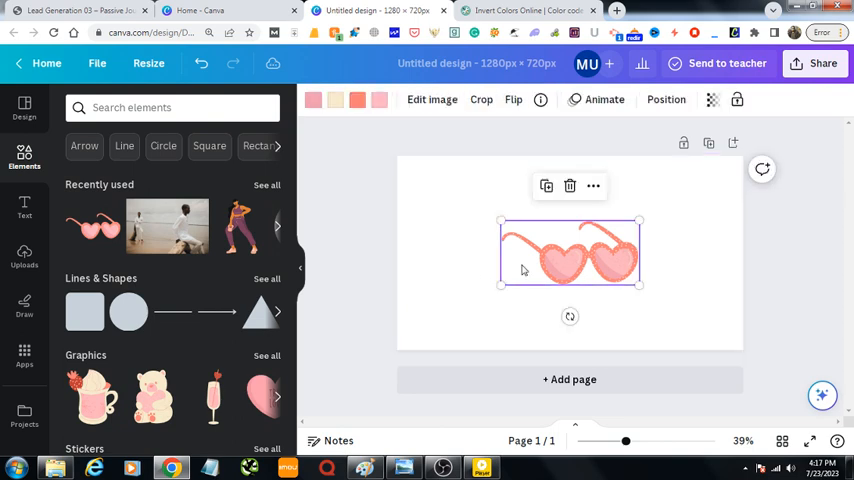
{"action": "mouse_move", "coordinate": [314, 104]}
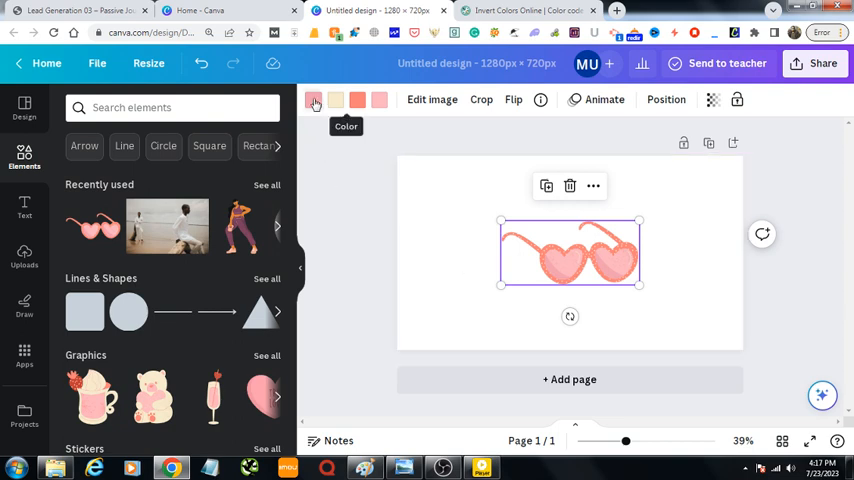
Step: Copy the sunglasses' pink hex code from its colour editor and switch to the colour inverter page
{"action": "left_click", "coordinate": [314, 104]}
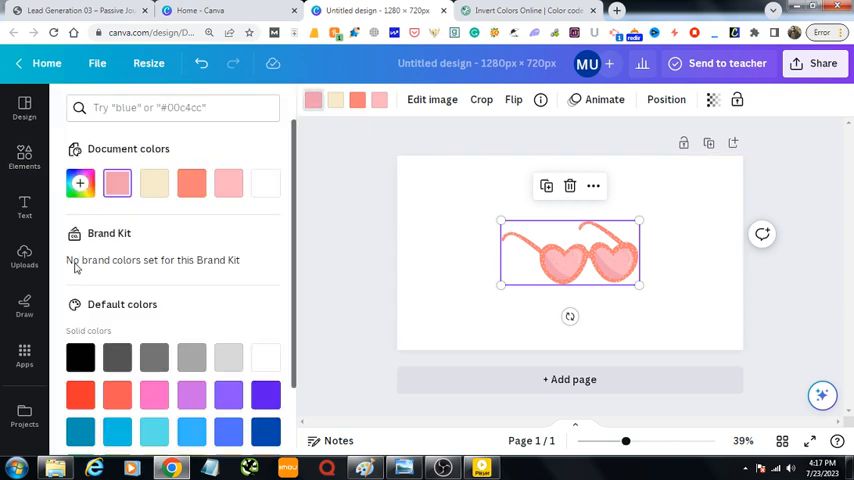
{"action": "mouse_move", "coordinate": [118, 184]}
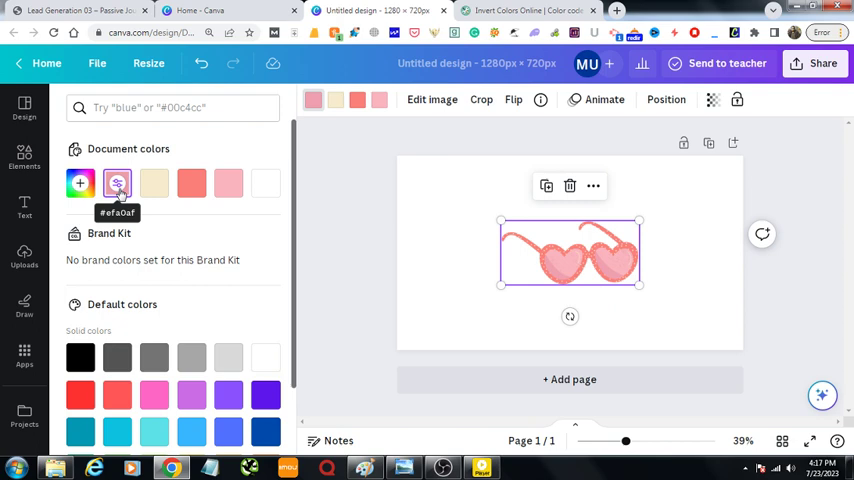
{"action": "left_click", "coordinate": [118, 184]}
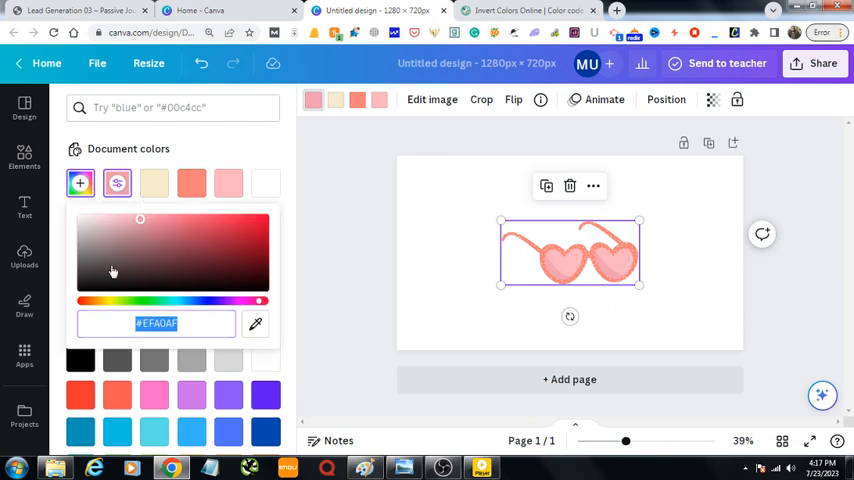
{"action": "left_click", "coordinate": [528, 12]}
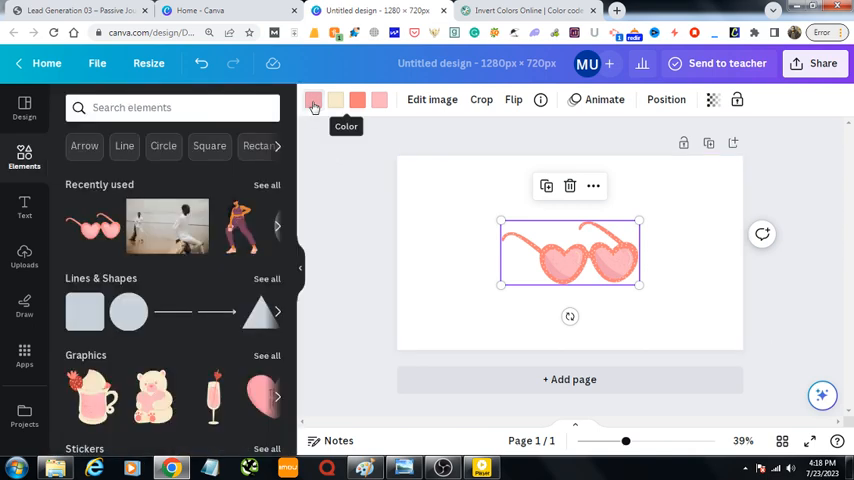
{"action": "left_click", "coordinate": [312, 104]}
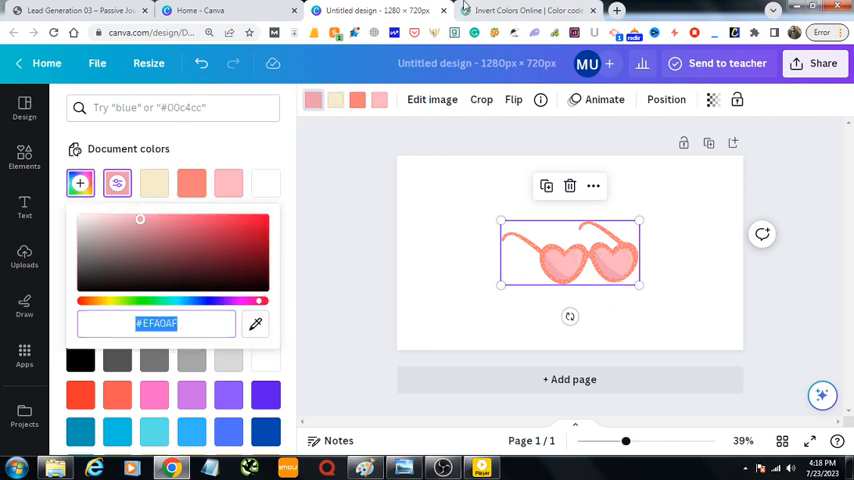
{"action": "left_click", "coordinate": [524, 12]}
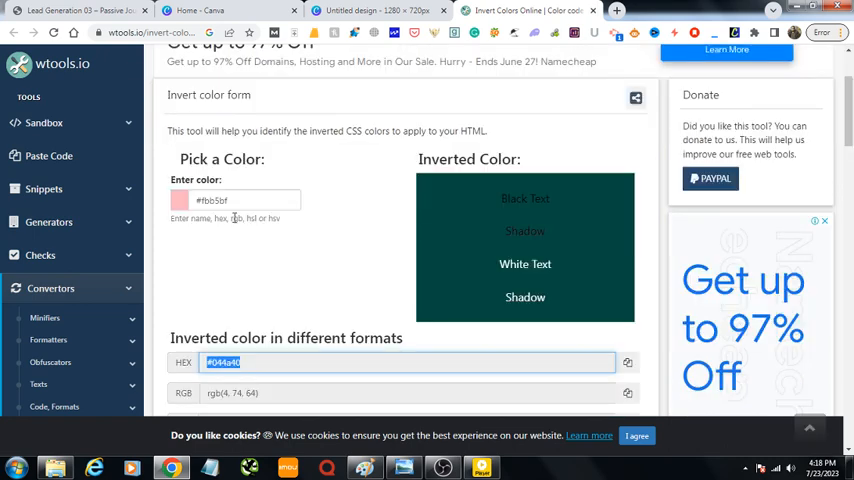
Step: Invert the pink in wtools.io, copy the dark teal hex #105F50 and return to Canva
{"action": "left_click", "coordinate": [240, 200]}
{"action": "type", "text": "#efa0af"}
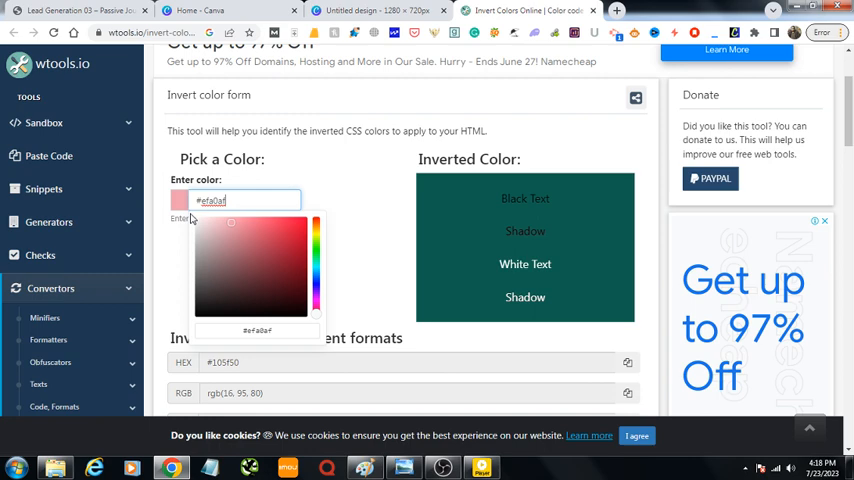
{"action": "mouse_move", "coordinate": [426, 240]}
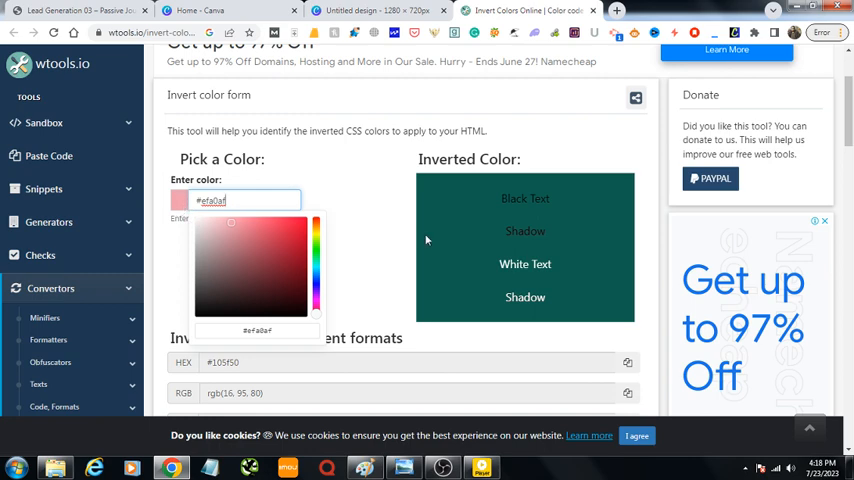
{"action": "mouse_move", "coordinate": [472, 232]}
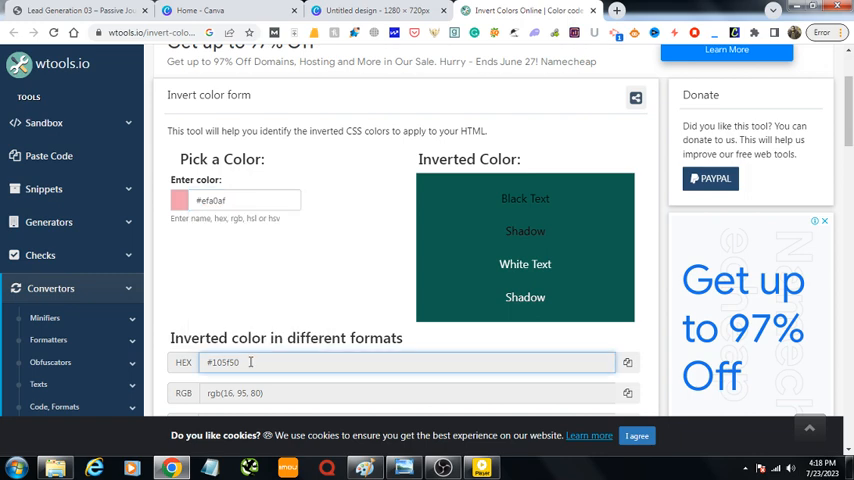
{"action": "right_click", "coordinate": [218, 362]}
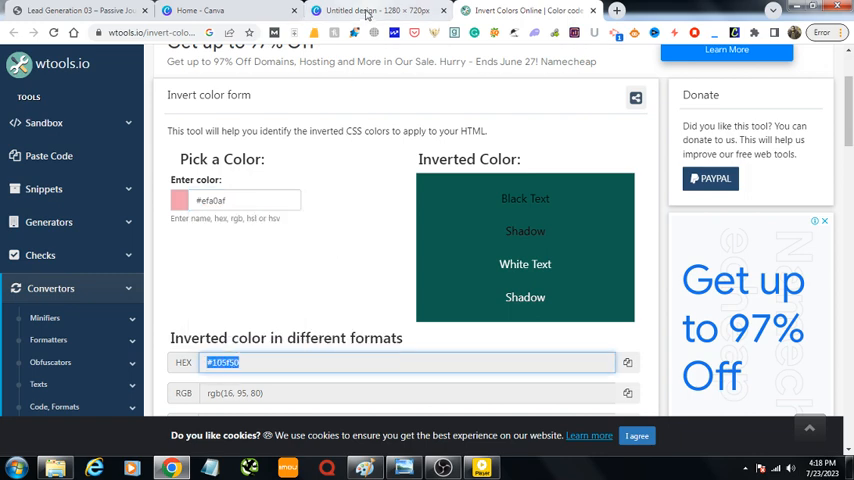
{"action": "left_click", "coordinate": [370, 12]}
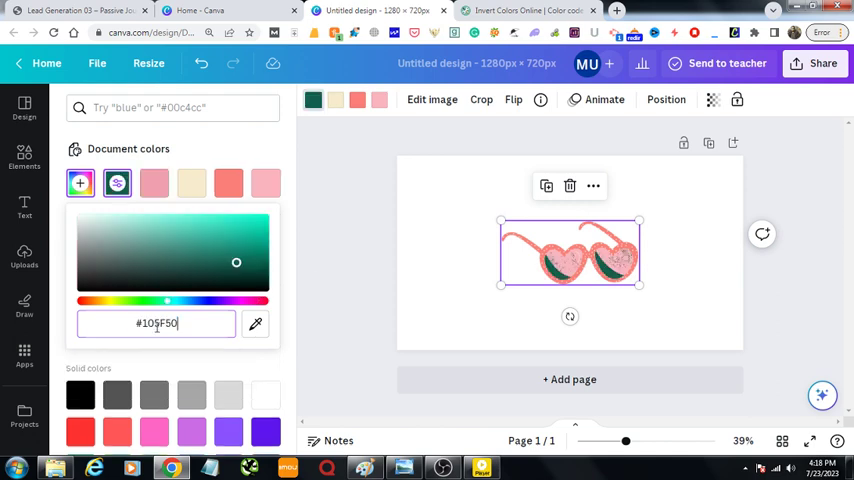
{"action": "mouse_move", "coordinate": [336, 100]}
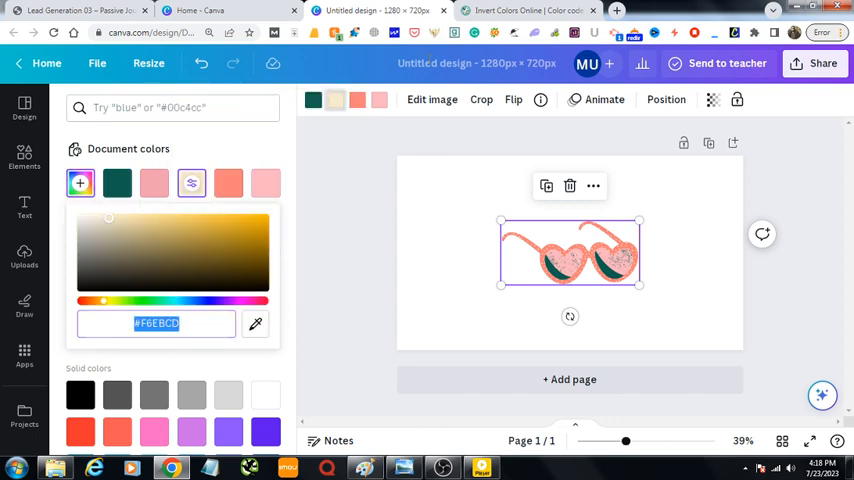
Step: Switch back to the colour inverter page with the cream hex code ready
{"action": "left_click", "coordinate": [524, 12]}
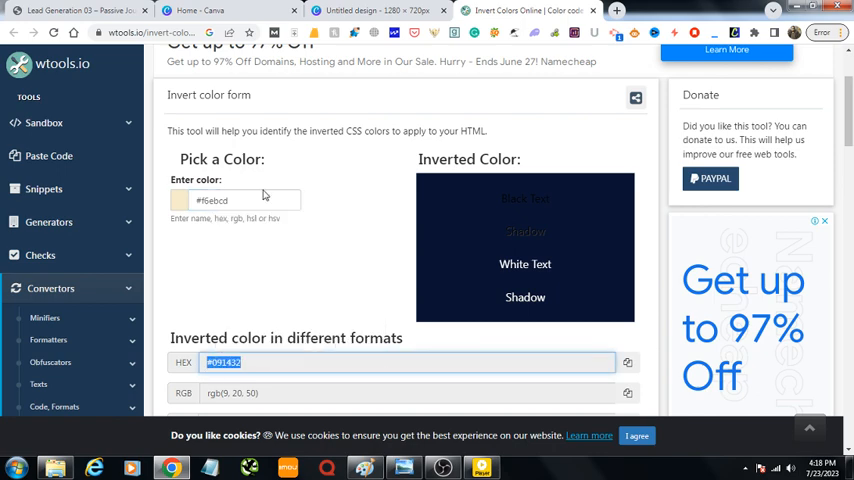
Step: Return to Canva to apply the dark navy inverse #091432 to the cream colour
{"action": "left_click", "coordinate": [216, 12]}
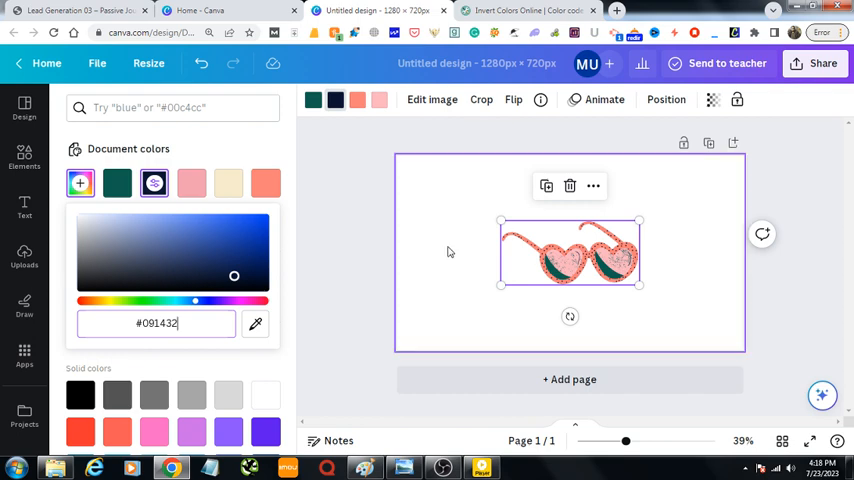
{"action": "mouse_move", "coordinate": [358, 100]}
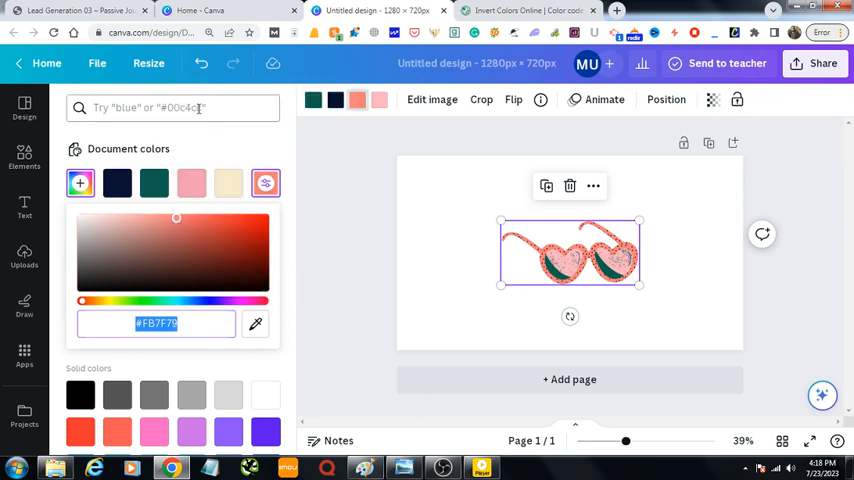
Step: Enter the coral hex #fb7f79 into the wtools.io inverter to get its teal inverse
{"action": "left_click", "coordinate": [536, 12]}
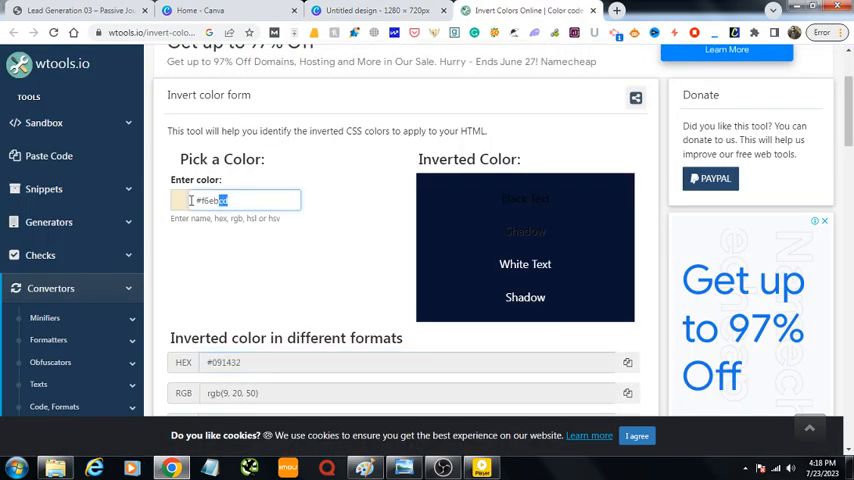
{"action": "type", "text": "#fb7f79"}
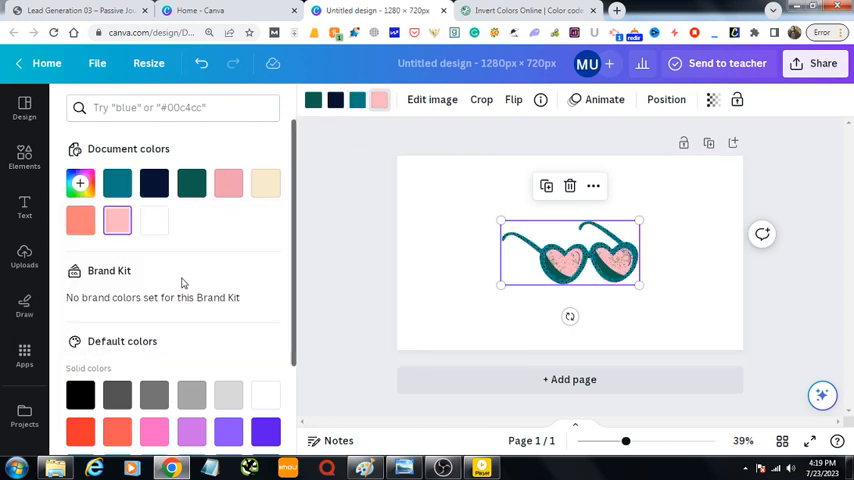
Step: Enter the light pink hex #fbb5bf into the inverter and copy its dark teal inverse code
{"action": "left_click", "coordinate": [80, 182]}
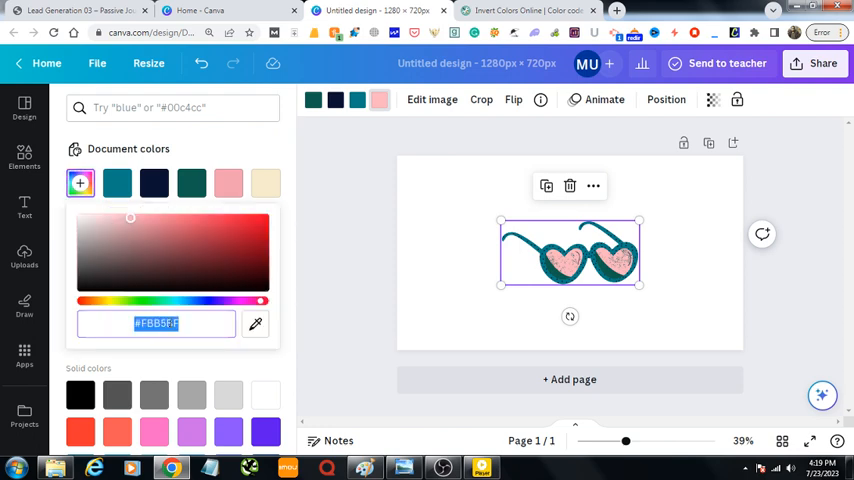
{"action": "left_click", "coordinate": [528, 12]}
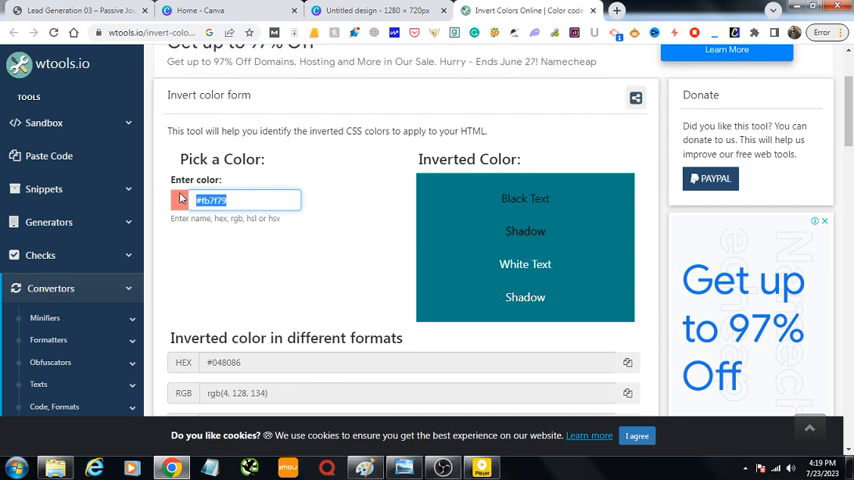
{"action": "type", "text": "#fbb5bf"}
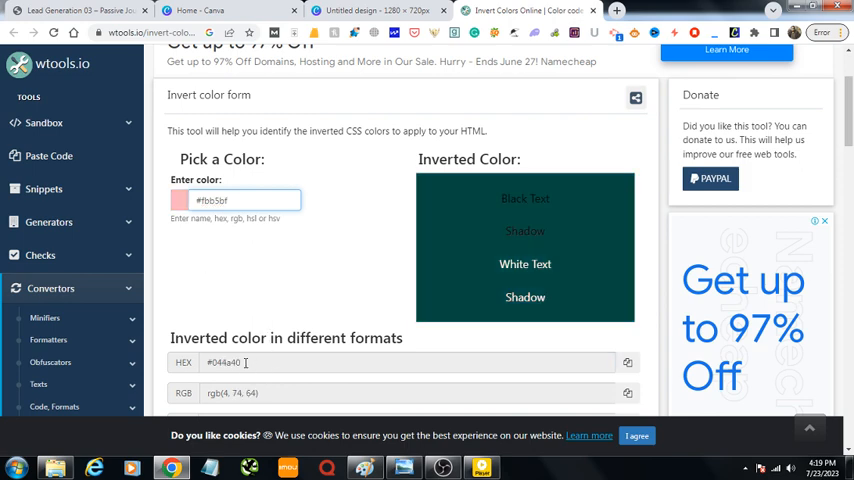
{"action": "right_click", "coordinate": [224, 362]}
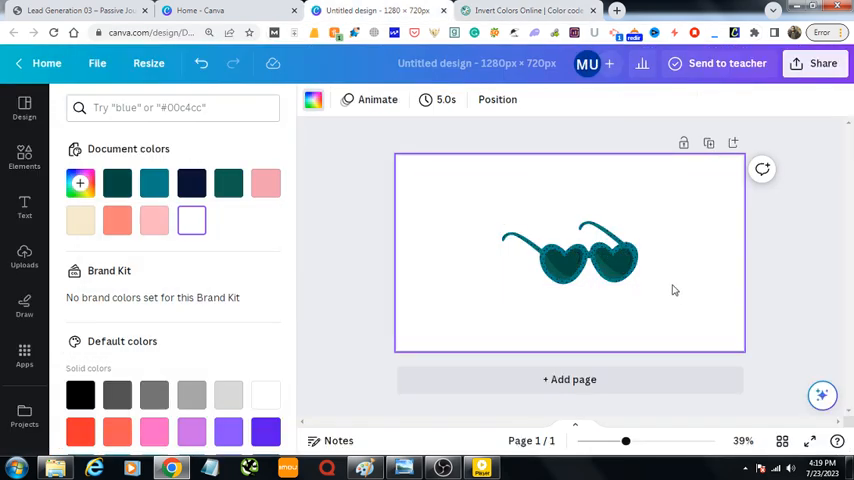
Step: Apply the inverted lens colour and deselect the graphic, leaving the sunglasses fully dark teal
{"action": "left_click", "coordinate": [570, 256]}
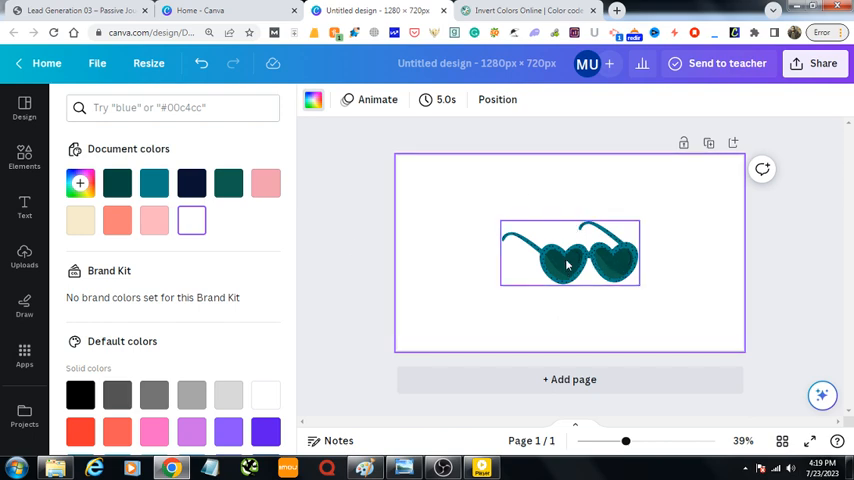
{"action": "left_click", "coordinate": [496, 302]}
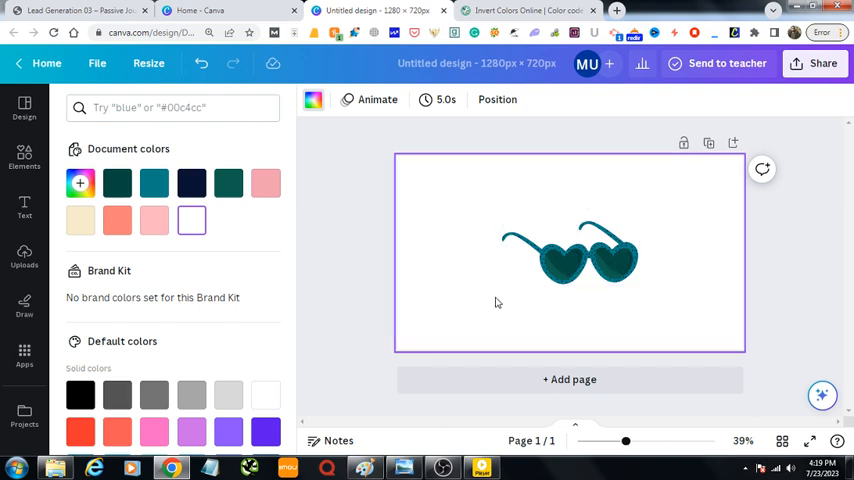